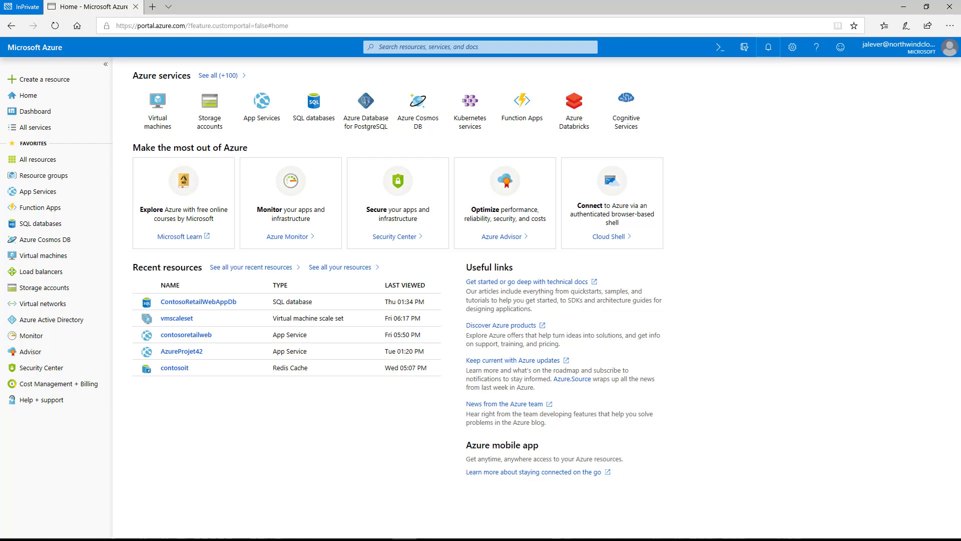
Search the portal for 'advisor' to list the Advisor service
{"action": "type", "text": "advisor"}
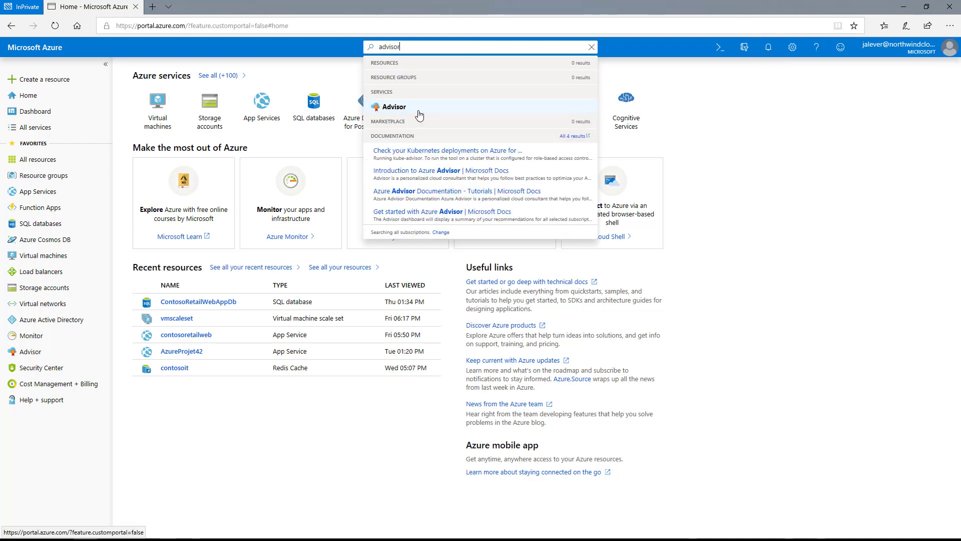
Open Advisor to view 6 High Availability, 50 Security, 0 Performance, 2 Cost recommendations
{"action": "left_click", "coordinate": [394, 107]}
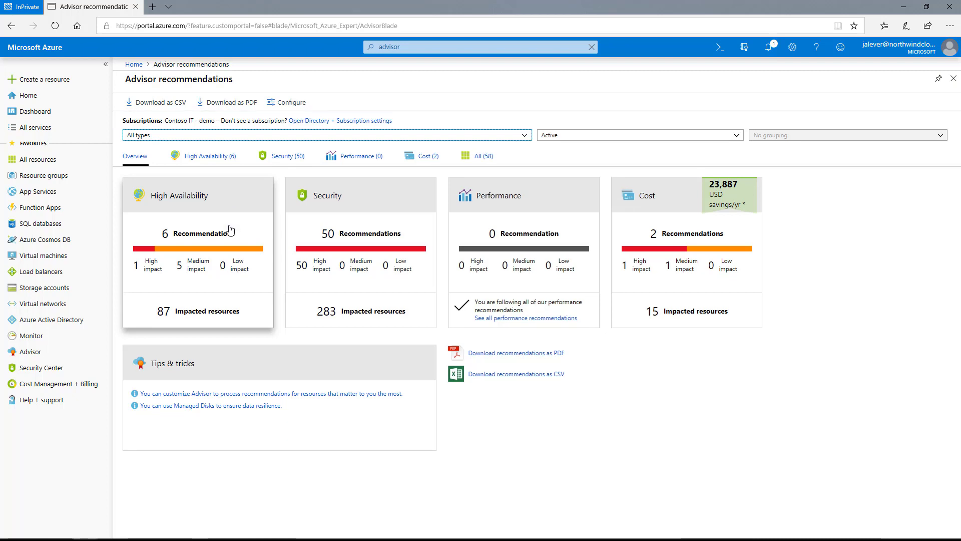
{"action": "mouse_move", "coordinate": [688, 251]}
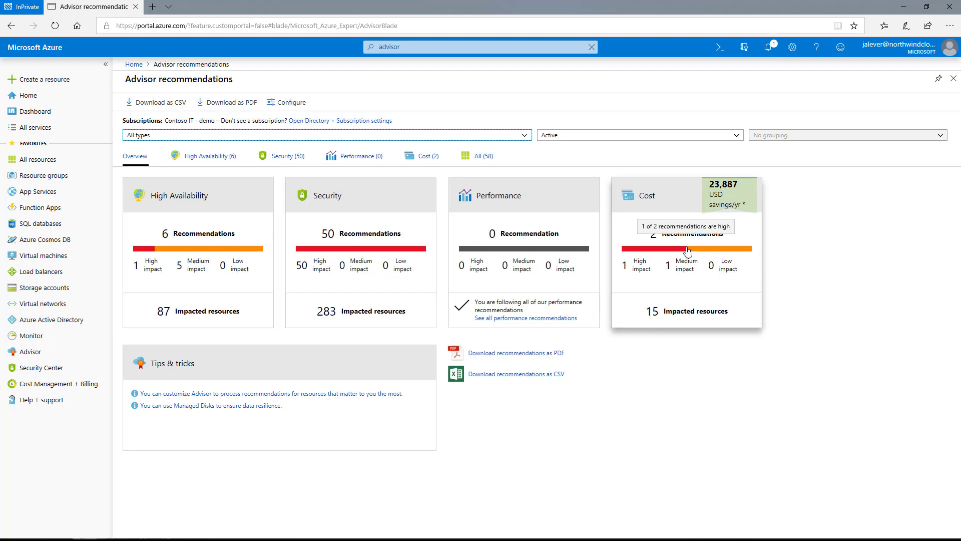
{"action": "mouse_move", "coordinate": [664, 361]}
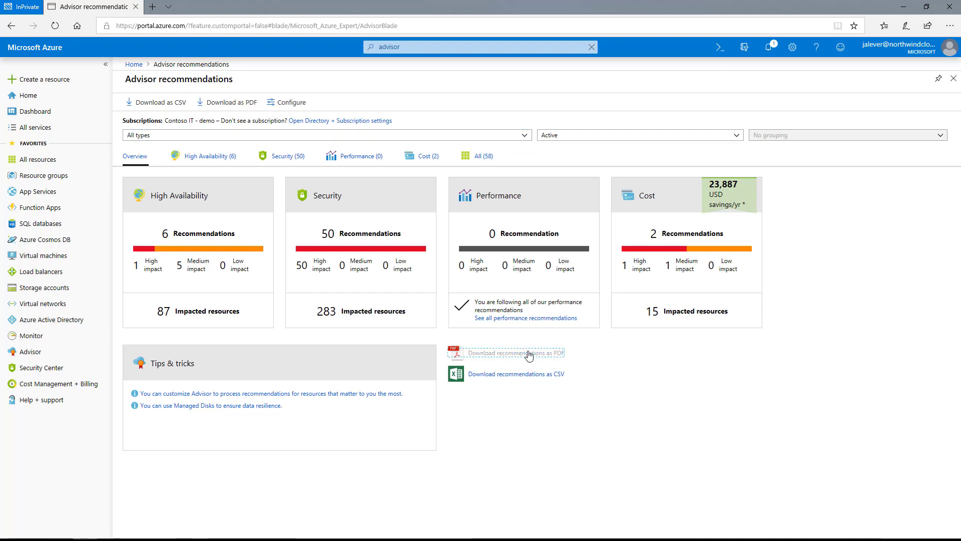
Download the recommendations report as PDF and open the downloaded file
{"action": "left_click", "coordinate": [517, 353]}
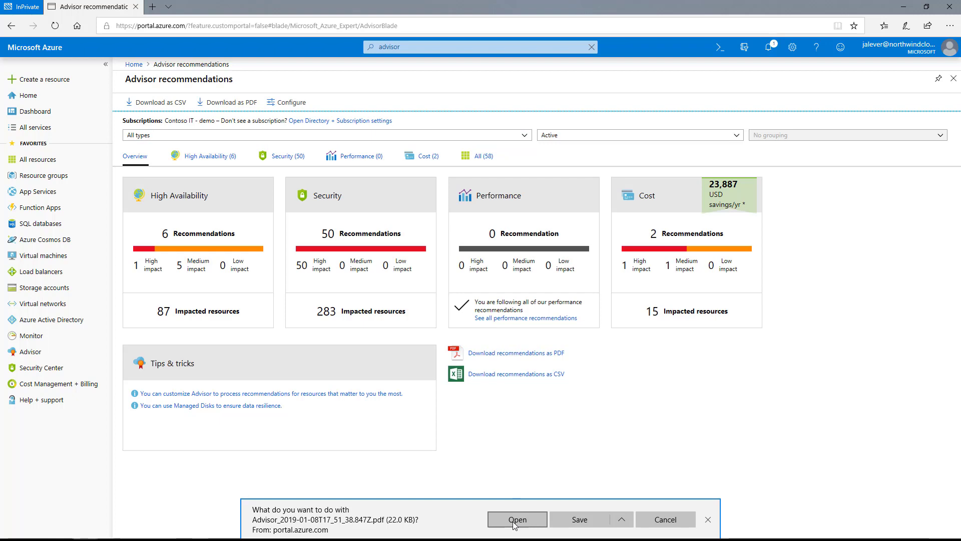
{"action": "left_click", "coordinate": [517, 519]}
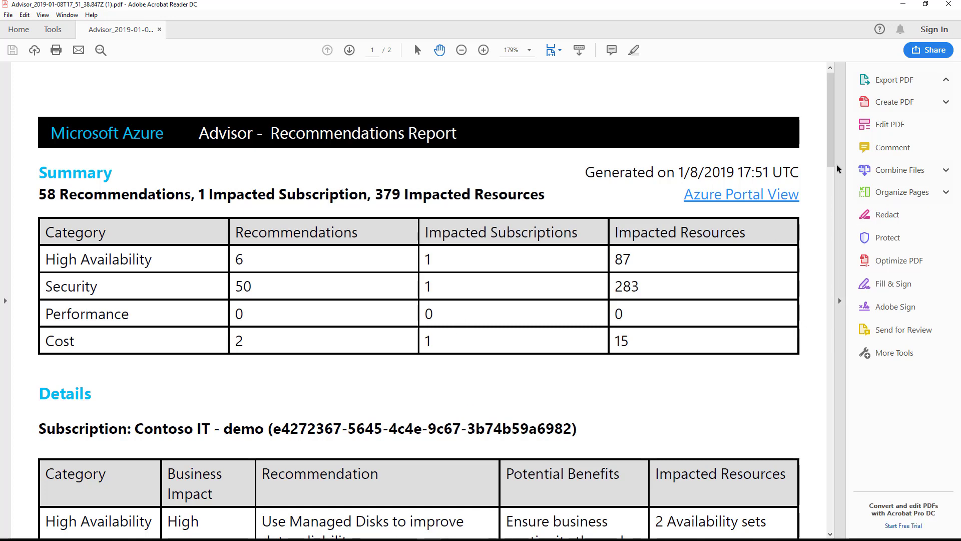
Move to the Details table listing Managed Disks and Soft Delete recommendations
{"action": "left_click", "coordinate": [893, 80]}
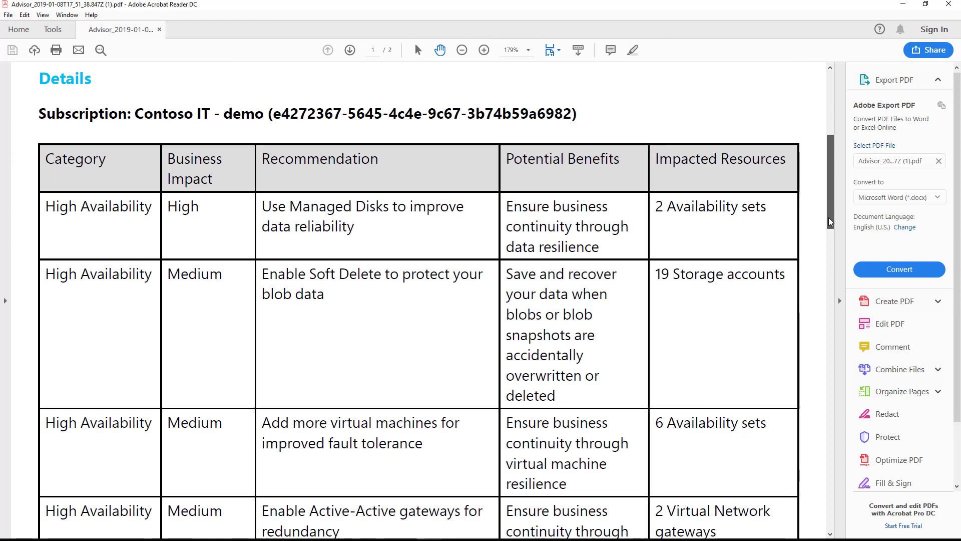